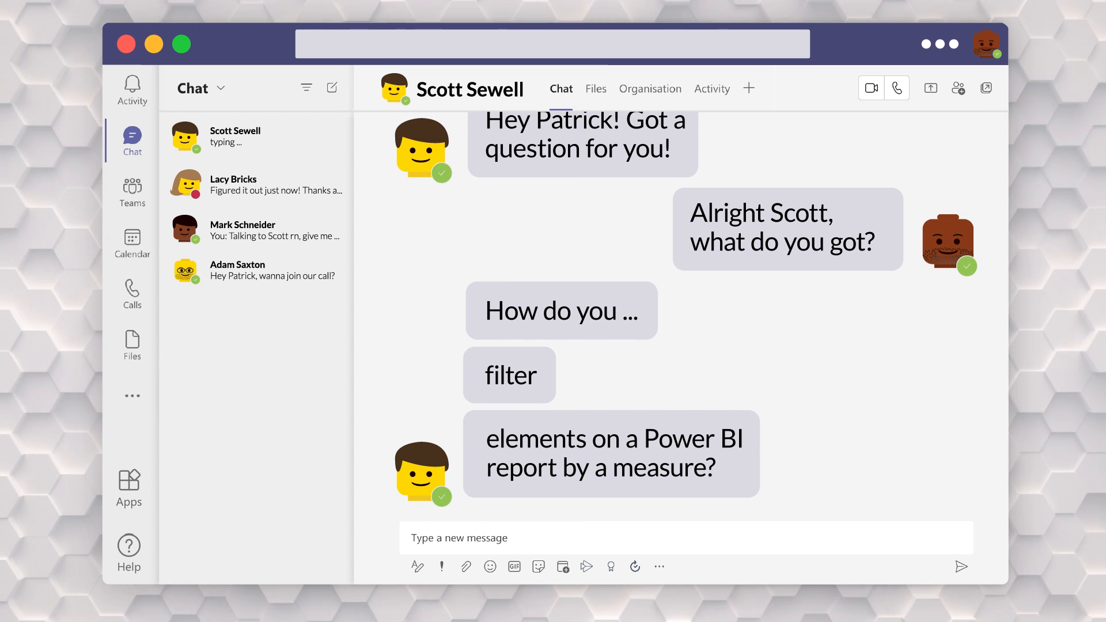
# Scroll through the Teams chat question and begin a Bing search for 'How to filter by measu'
pyautogui.scroll(-3)
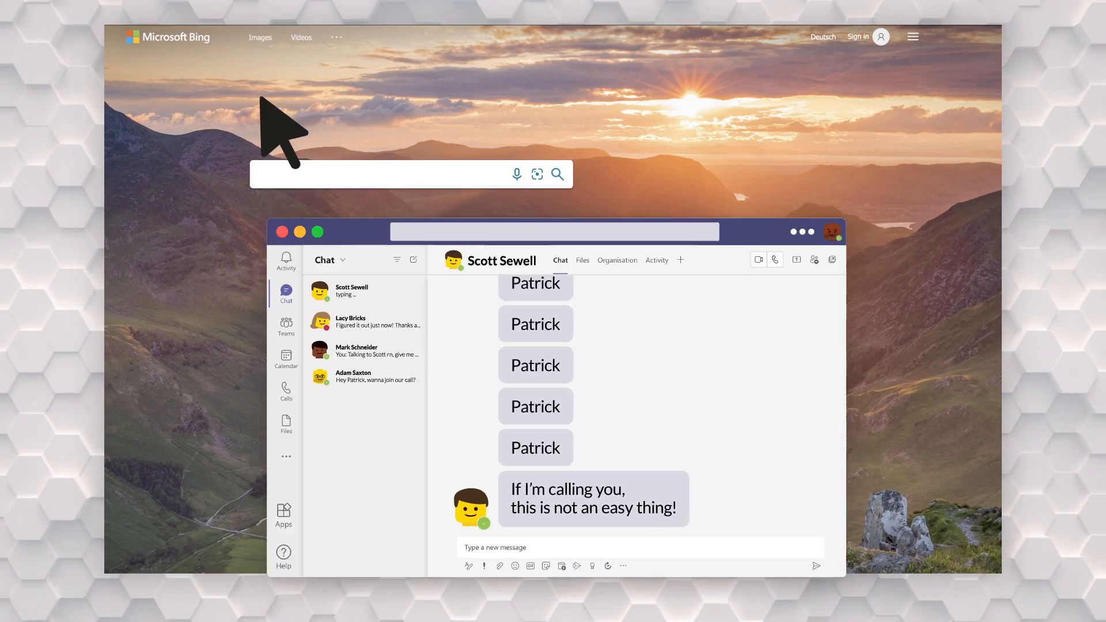
pyautogui.write('How to filter by measu')
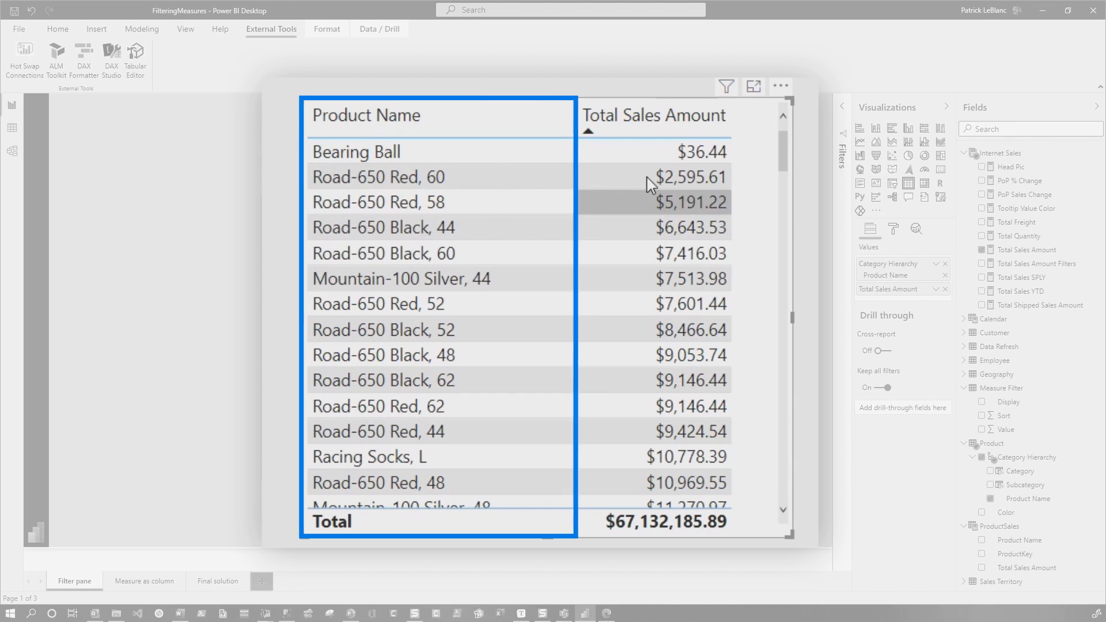
# Filter the product table to Total Sales Amount less than 10,000, leaving twelve products
pyautogui.click(653, 116)
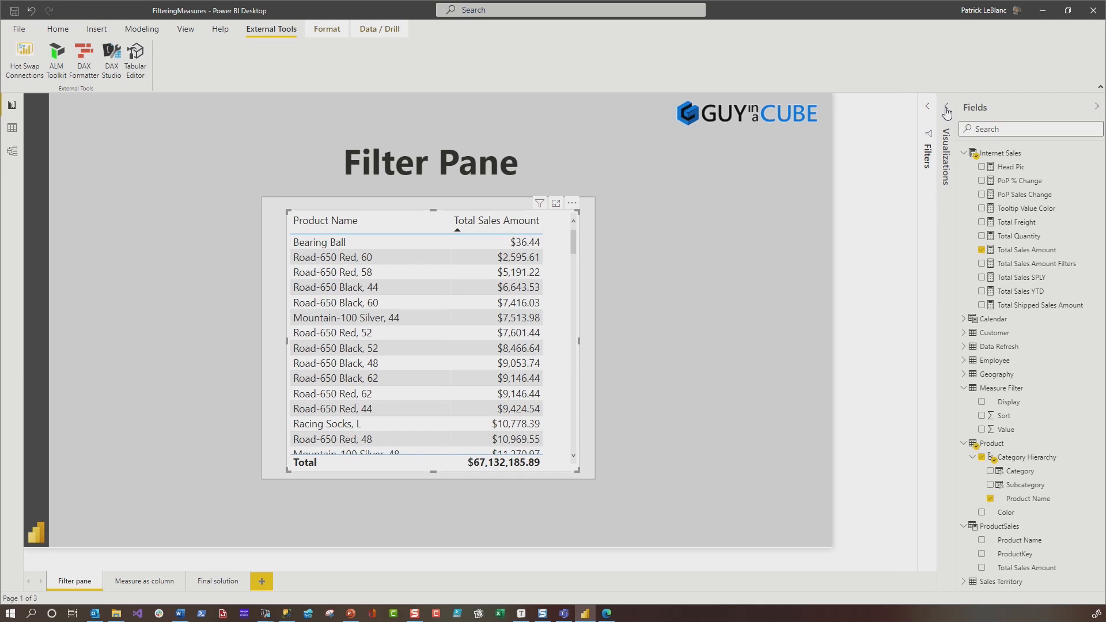
pyautogui.click(927, 106)
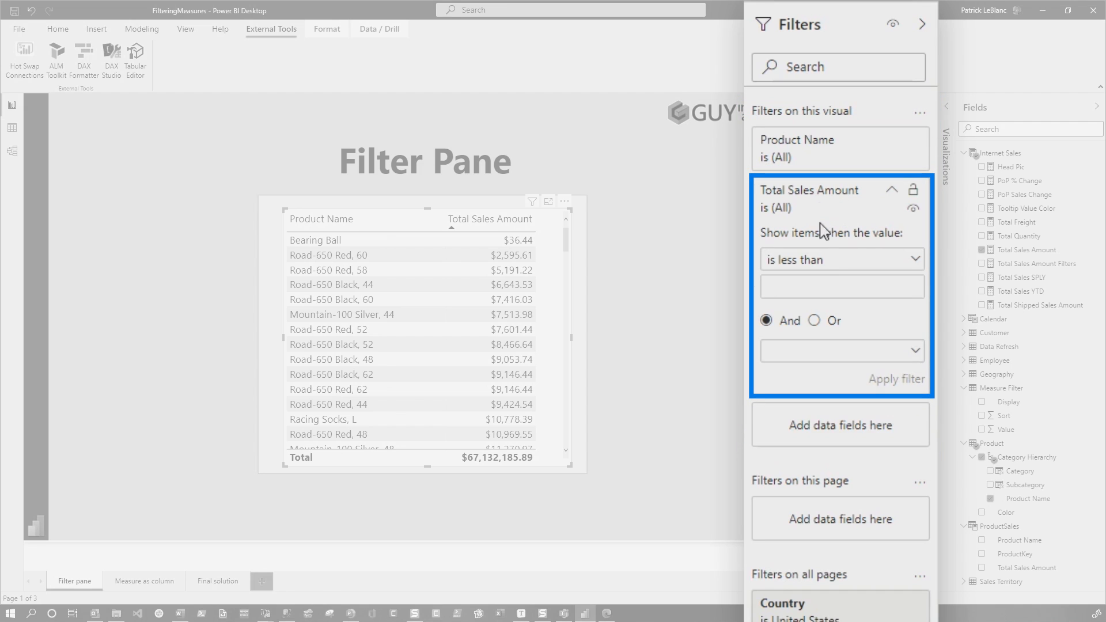
pyautogui.click(841, 286)
pyautogui.write('10000')
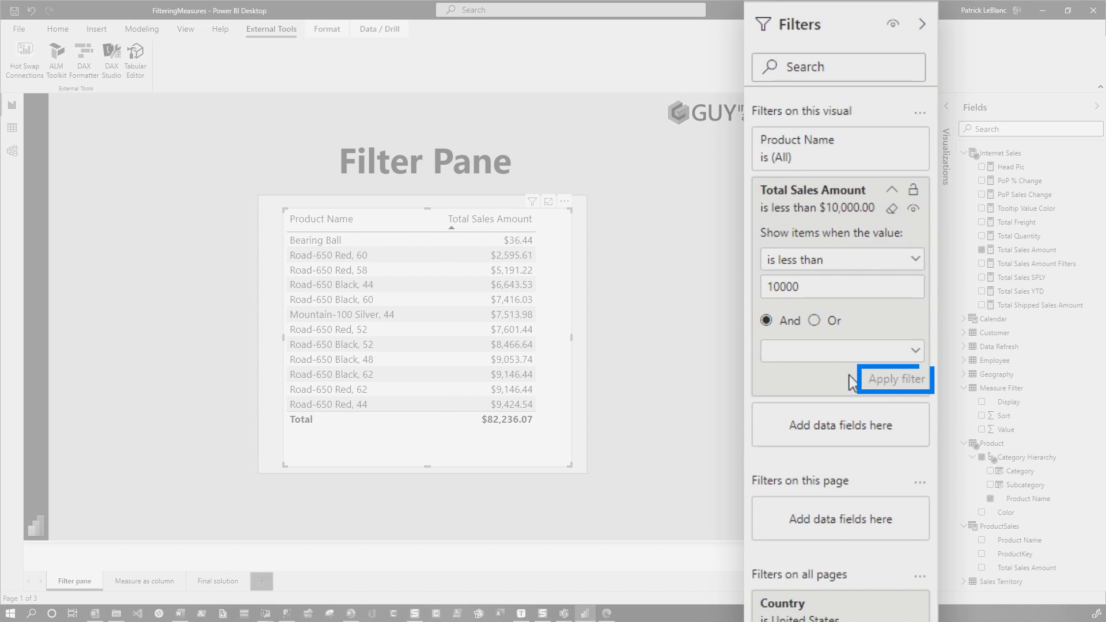
pyautogui.click(893, 379)
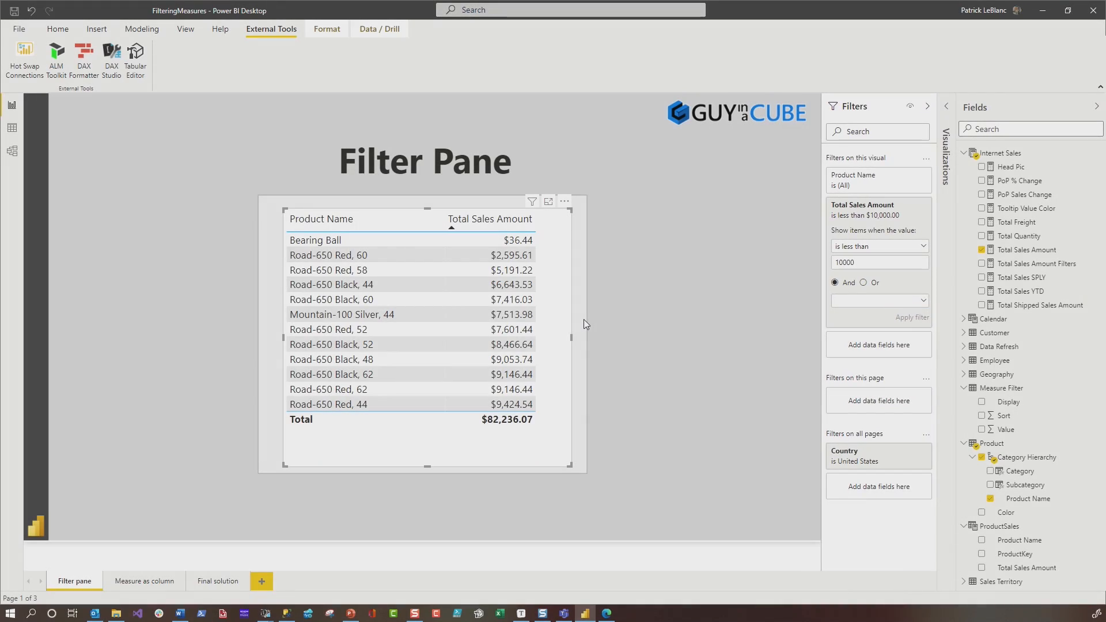
# Open the Measure as column page and inspect the ProductSales calculated table's DAX formula
pyautogui.click(144, 580)
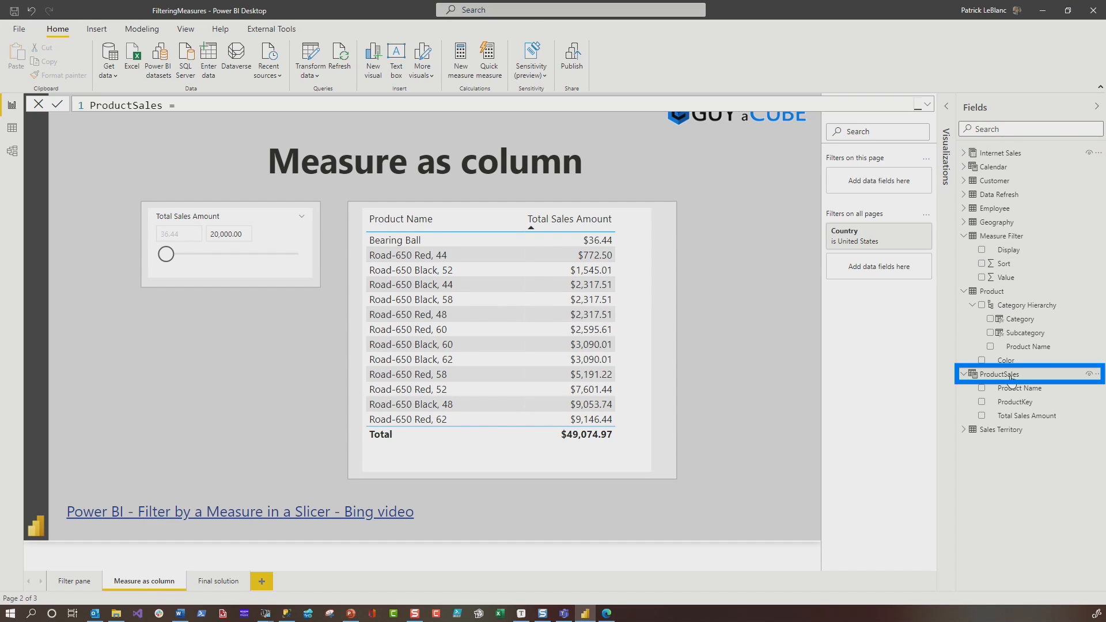
pyautogui.click(1002, 373)
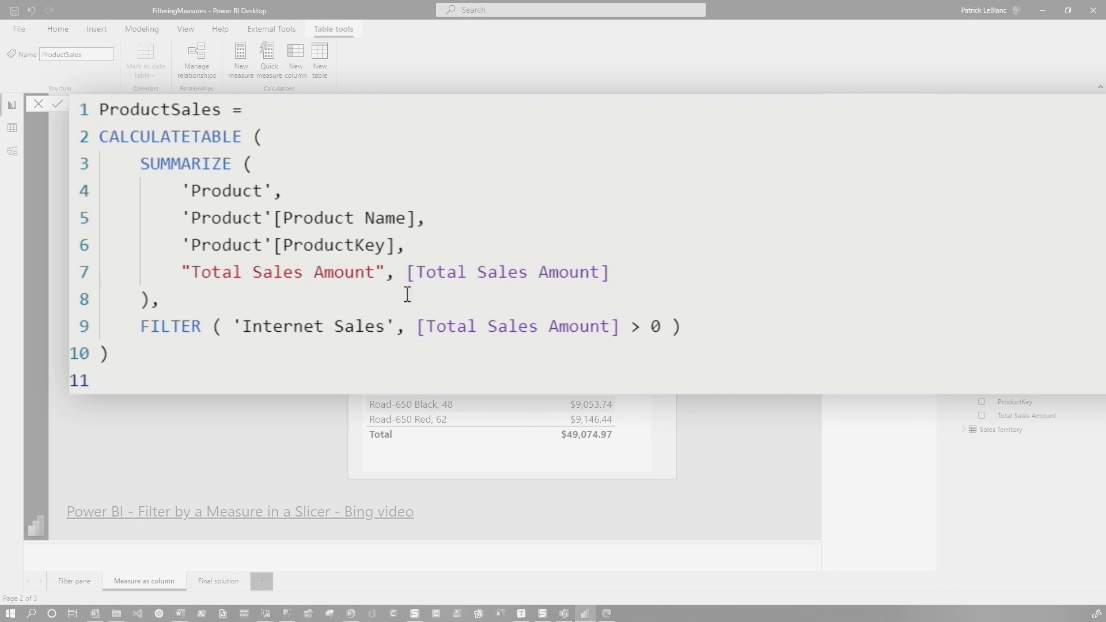
pyautogui.click(38, 104)
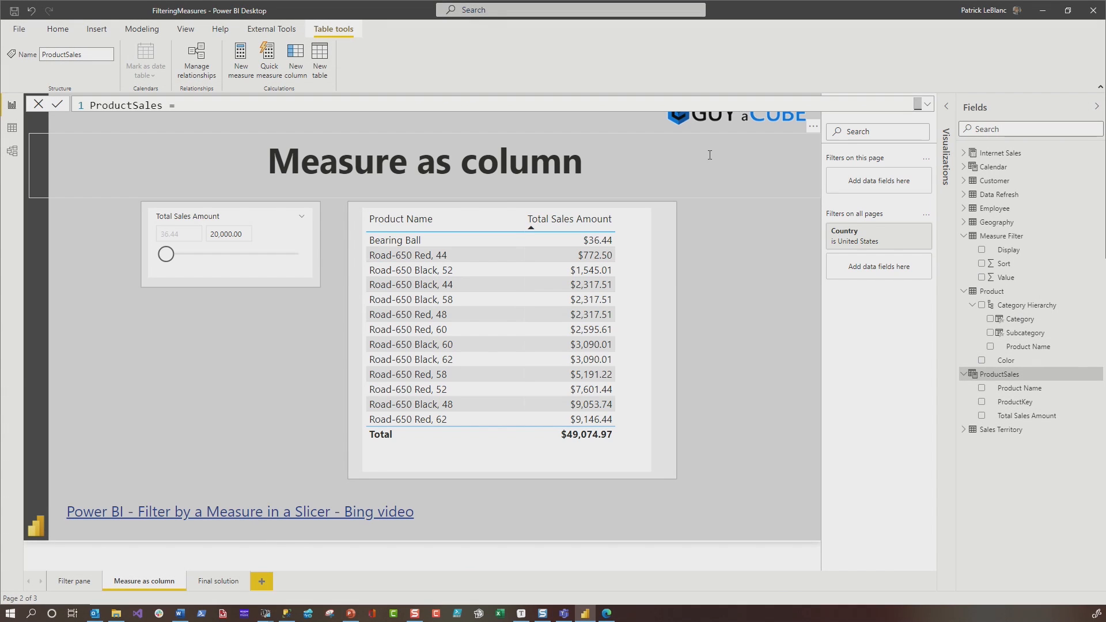
pyautogui.click(229, 243)
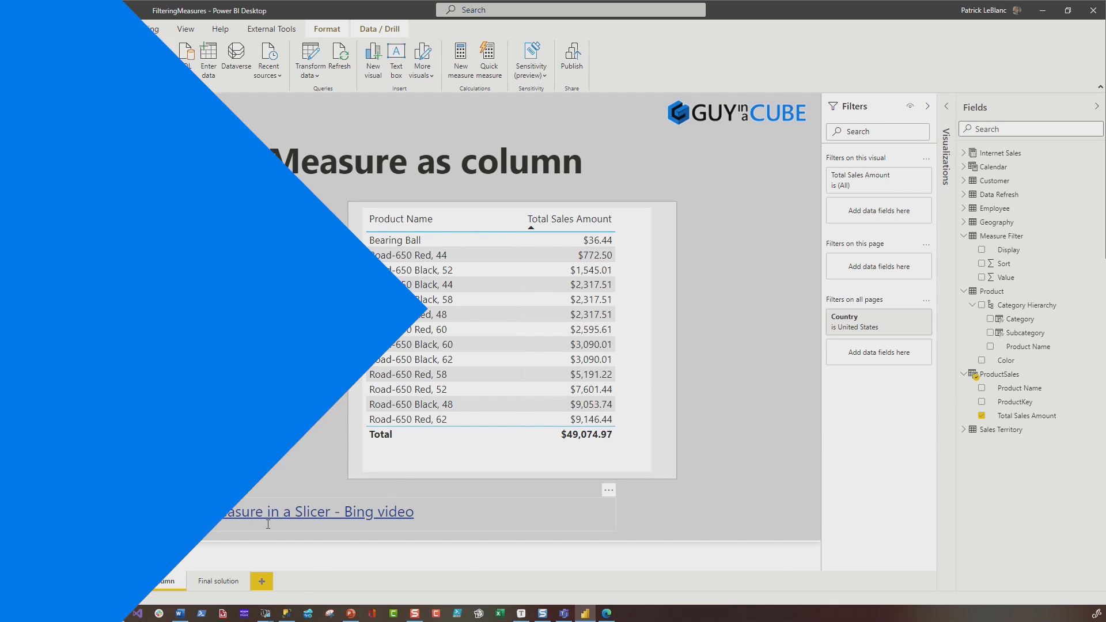
# Open the linked filter-by-measure video and type 'How to filter by mea' into Bing
pyautogui.click(316, 511)
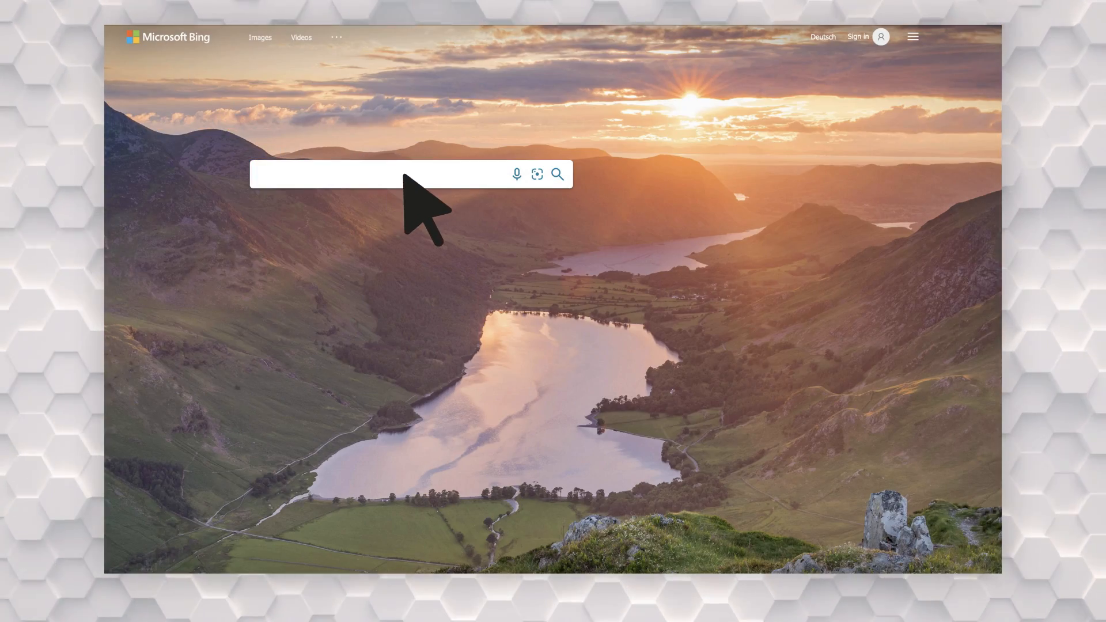
pyautogui.write('How to filter by mea')
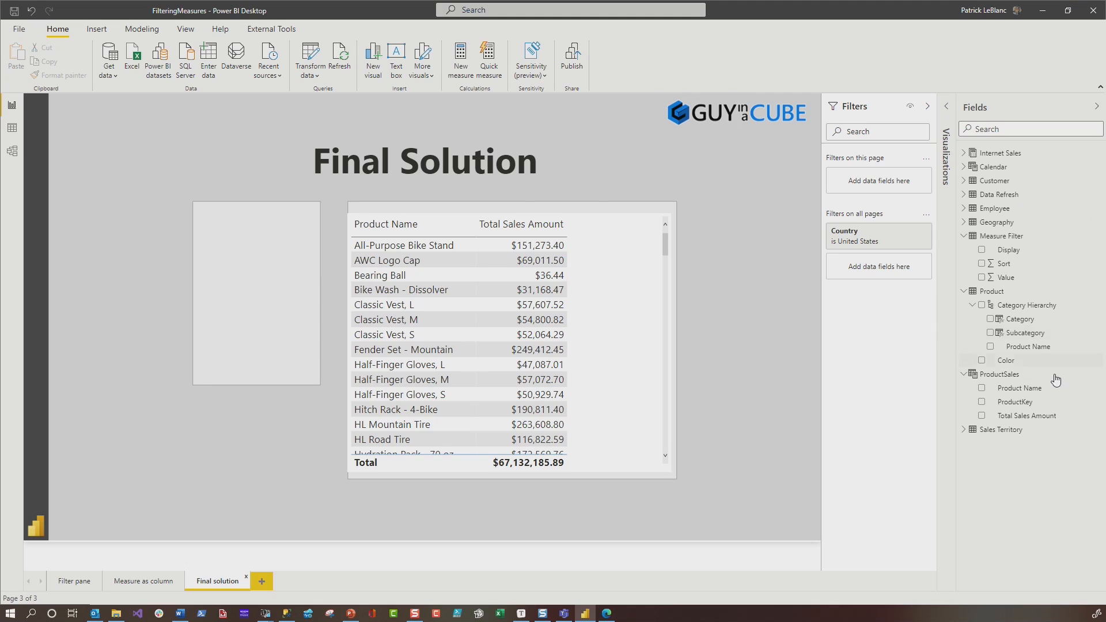
pyautogui.click(1002, 235)
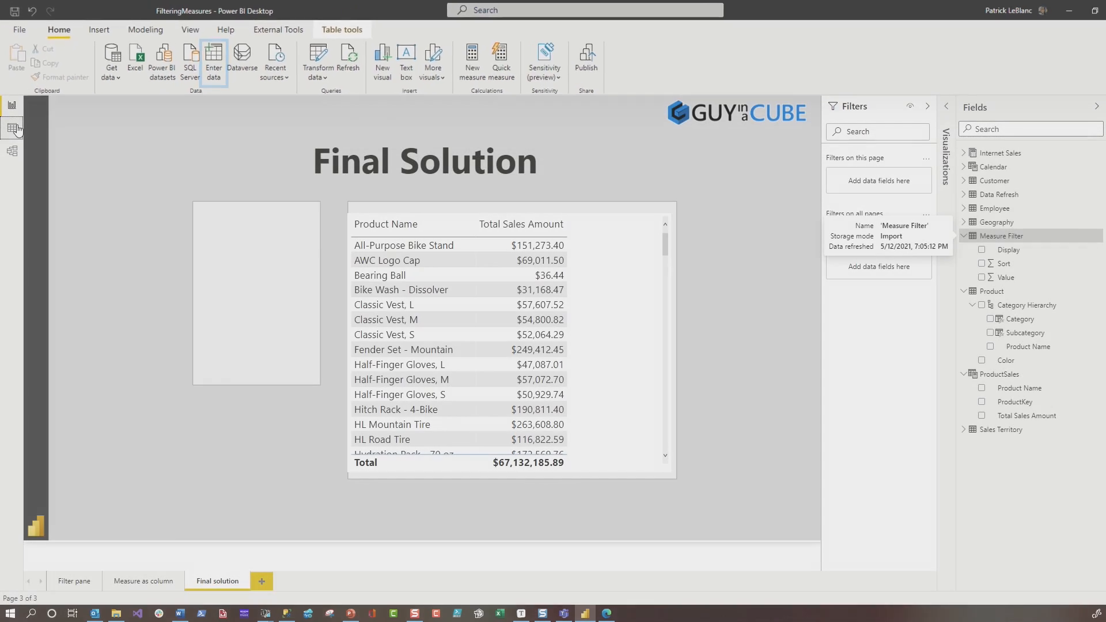
pyautogui.click(12, 128)
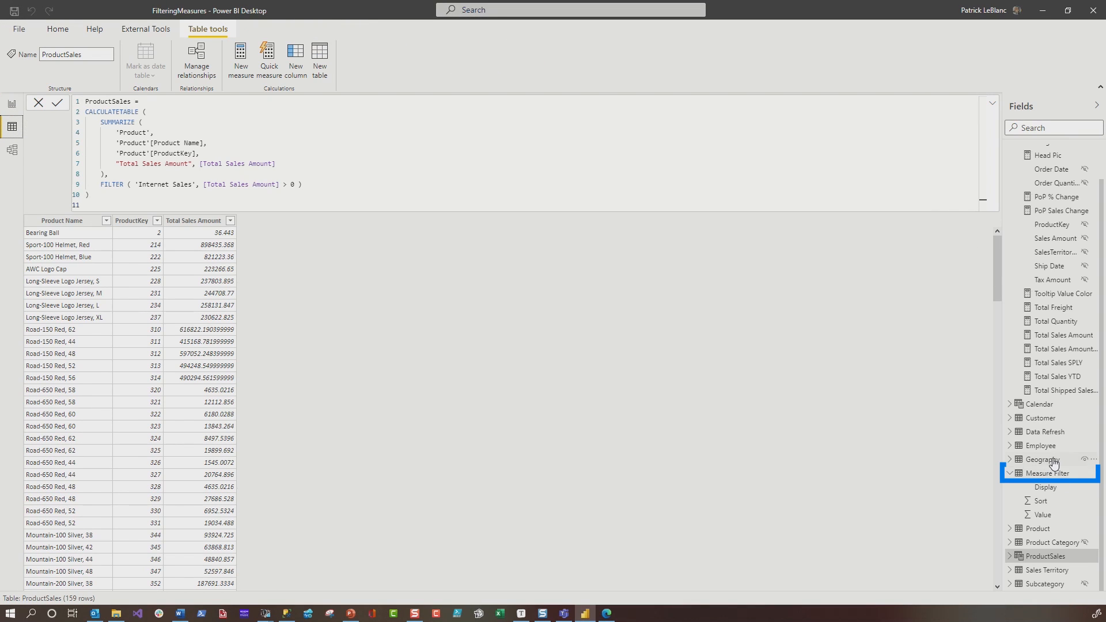
pyautogui.click(1048, 473)
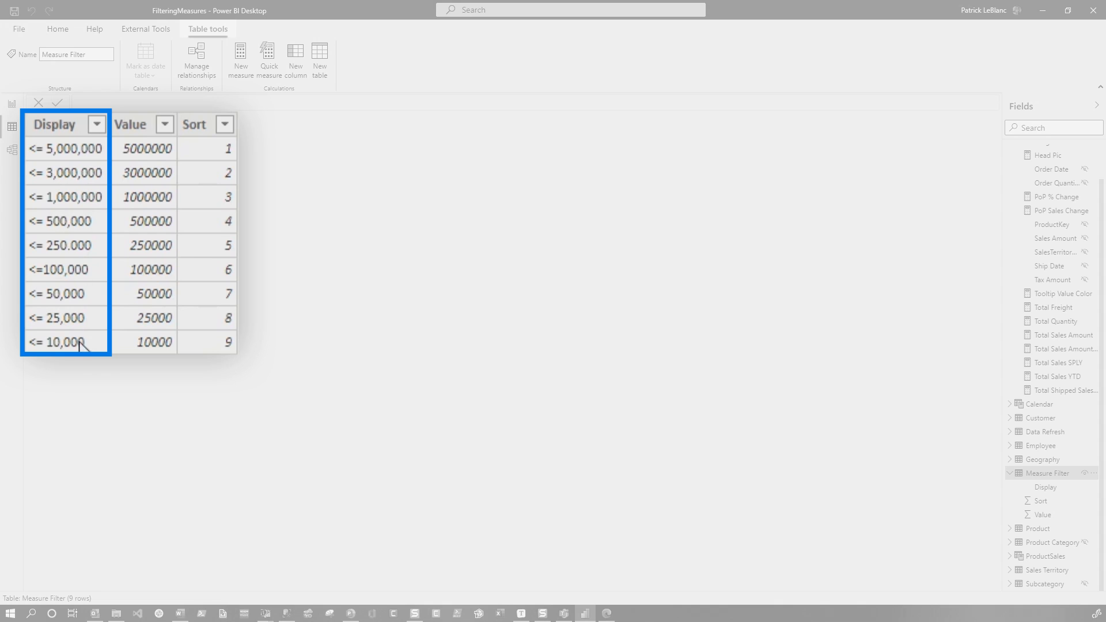
pyautogui.moveTo(73, 299)
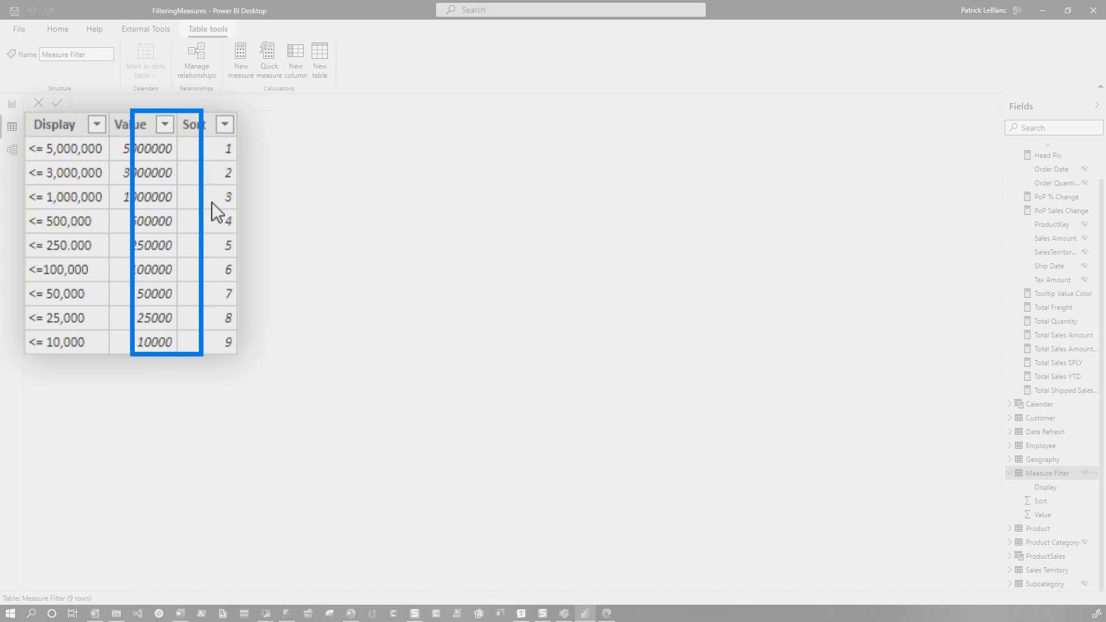
pyautogui.click(194, 125)
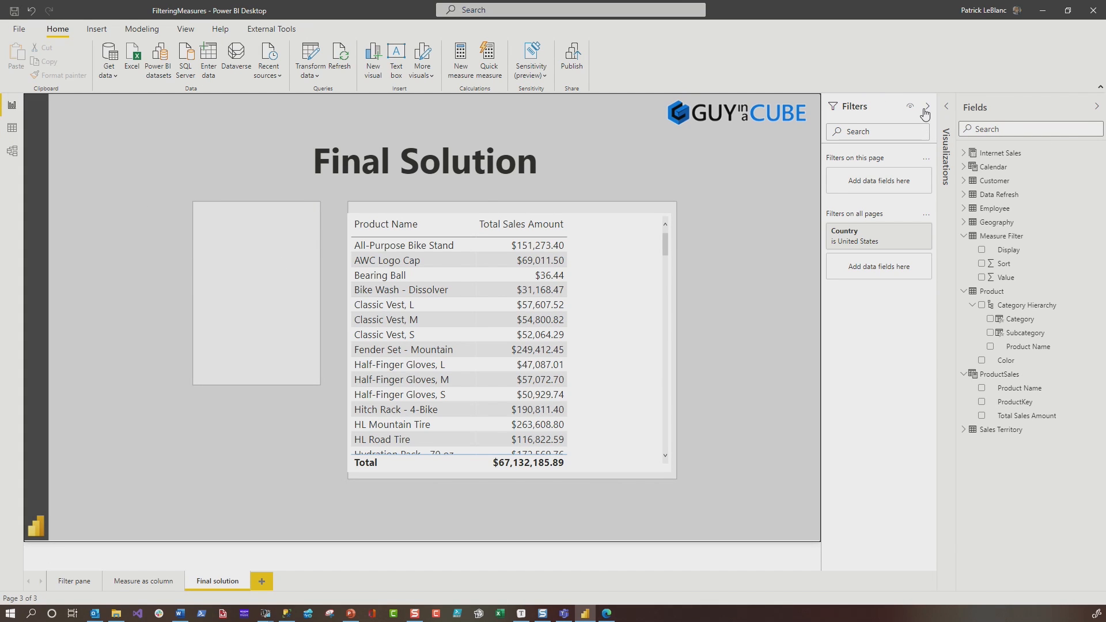
# Build a slicer from Measure Filter > Display and tick the <= 5,000,000 threshold
pyautogui.click(256, 292)
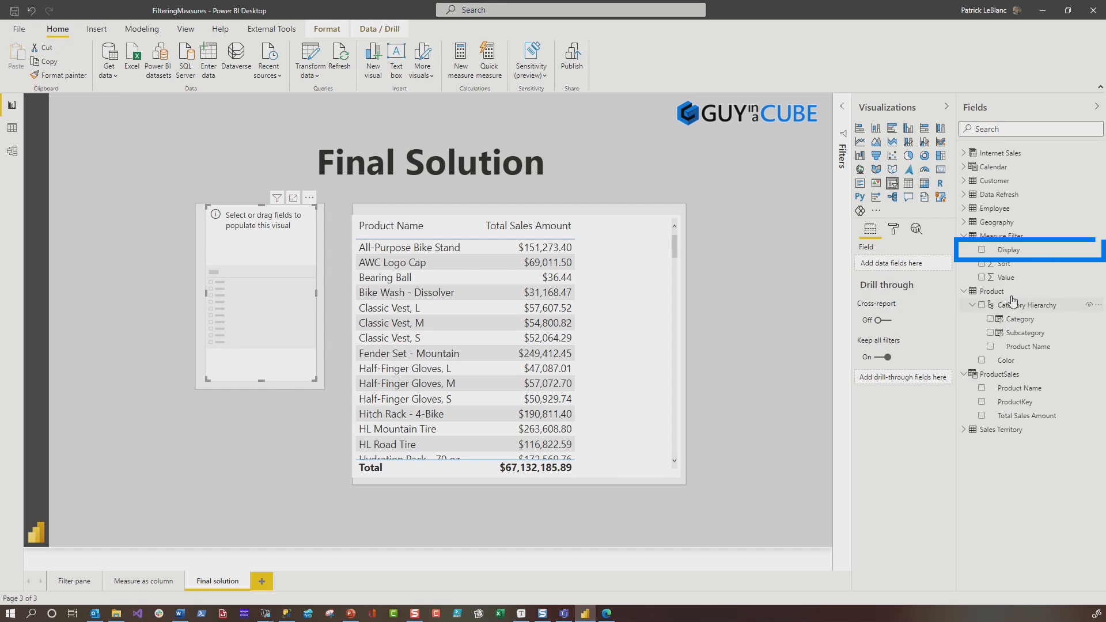
pyautogui.click(981, 249)
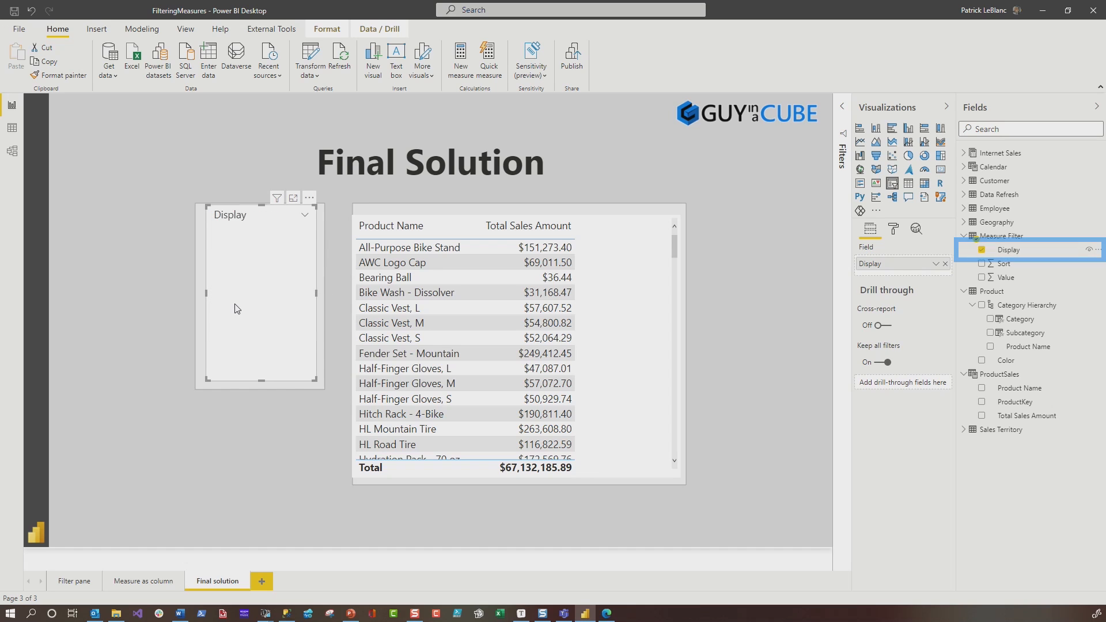
pyautogui.click(304, 215)
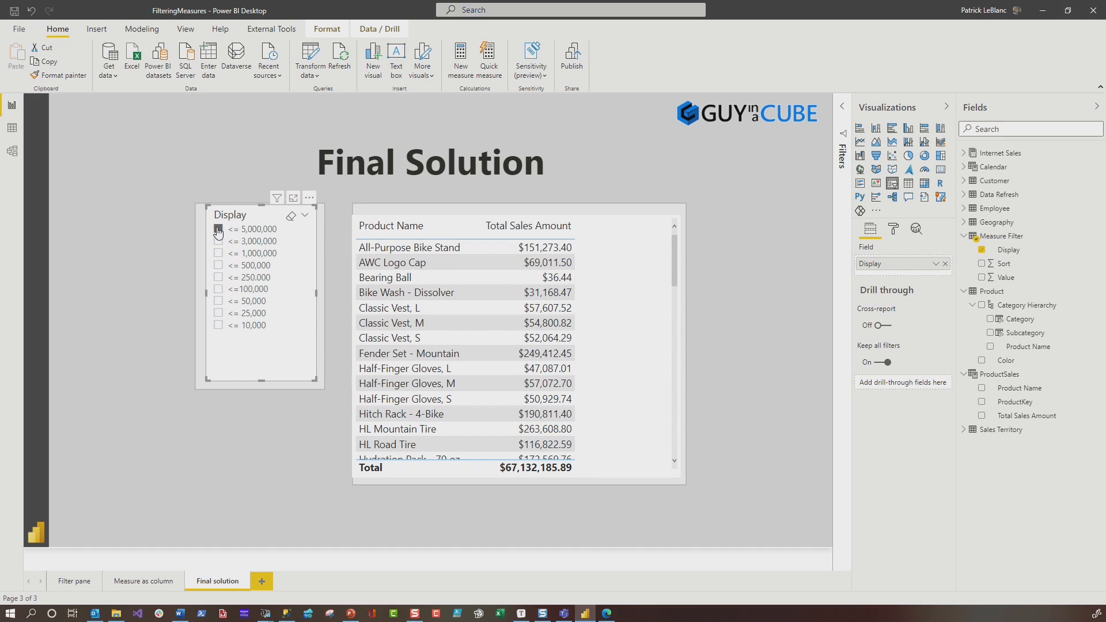
pyautogui.click(218, 229)
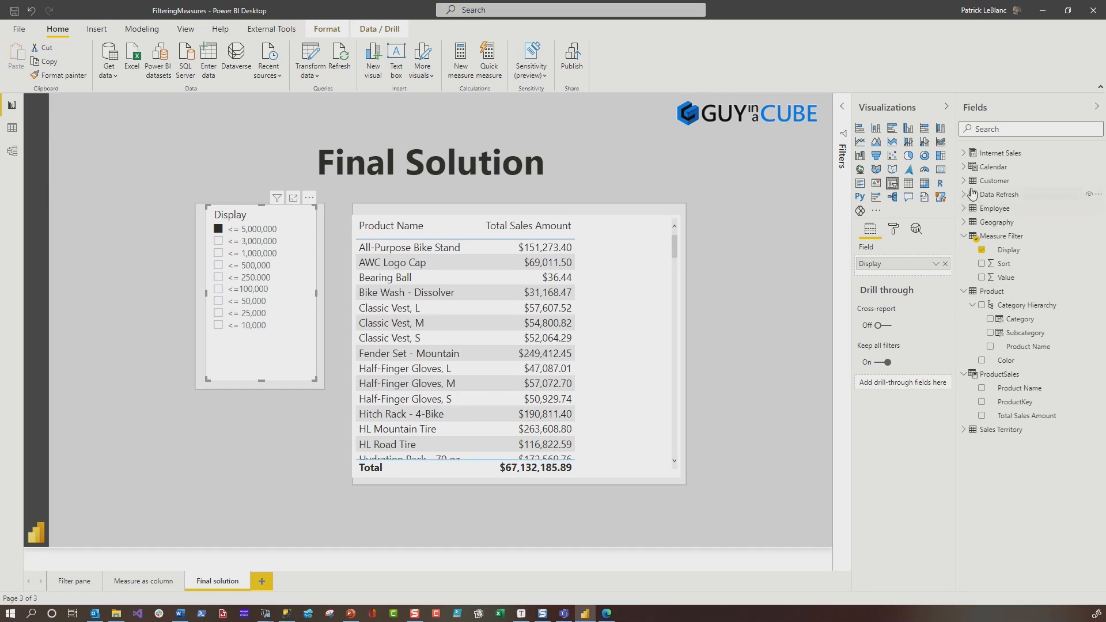
# Show the Total Sales Amount Filters DAX and examine its SELECTEDVALUE lookup of Value
pyautogui.click(1037, 264)
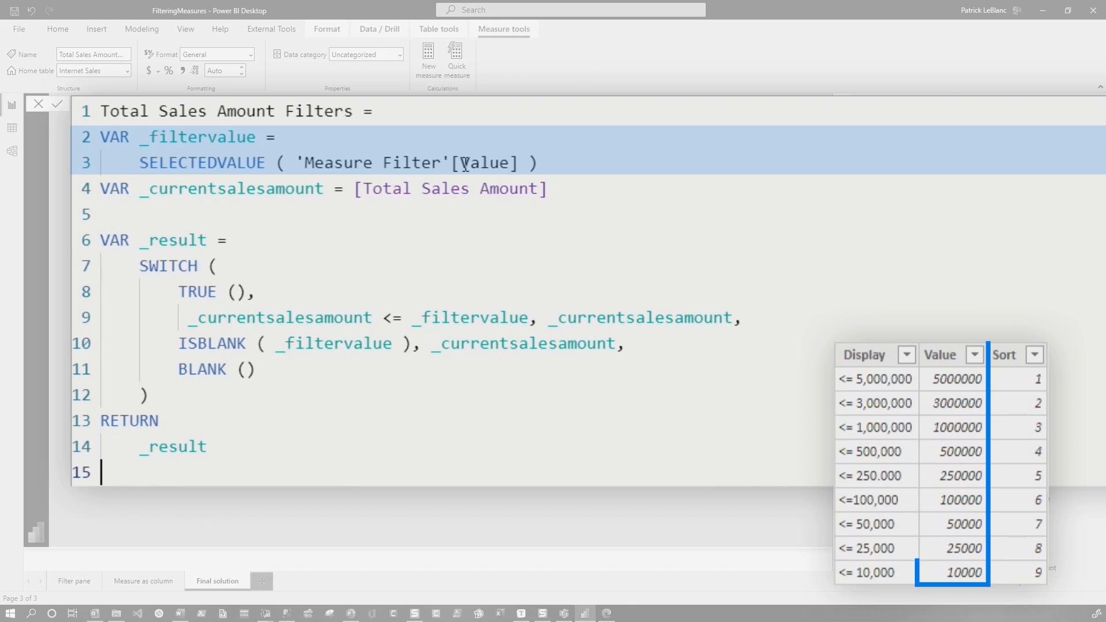
pyautogui.click(939, 354)
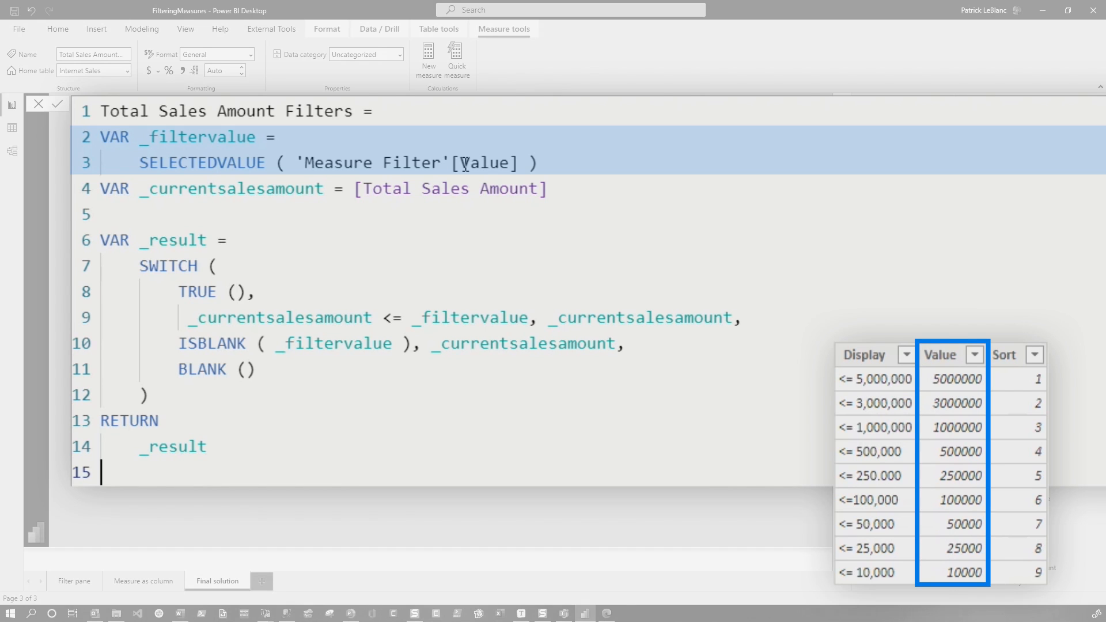
pyautogui.moveTo(485, 191)
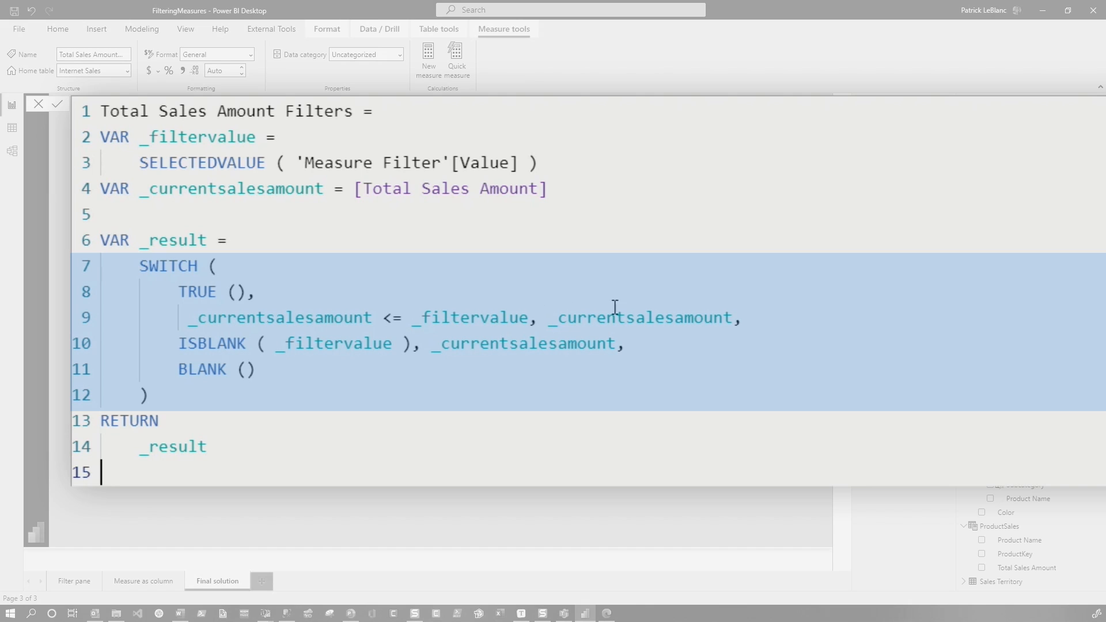
pyautogui.moveTo(310, 361)
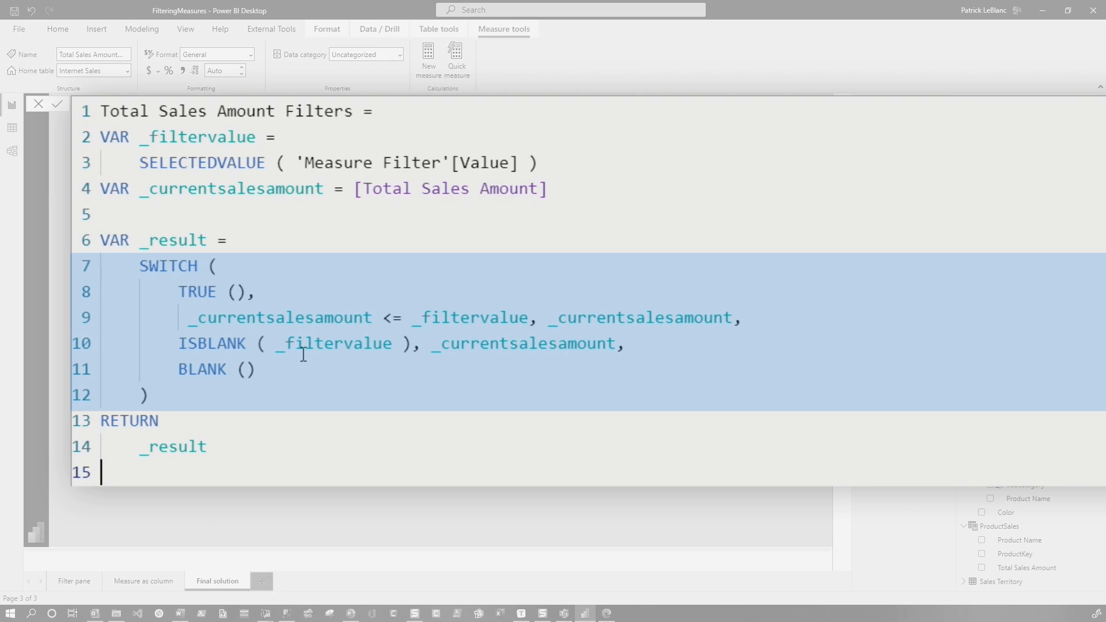
pyautogui.moveTo(515, 334)
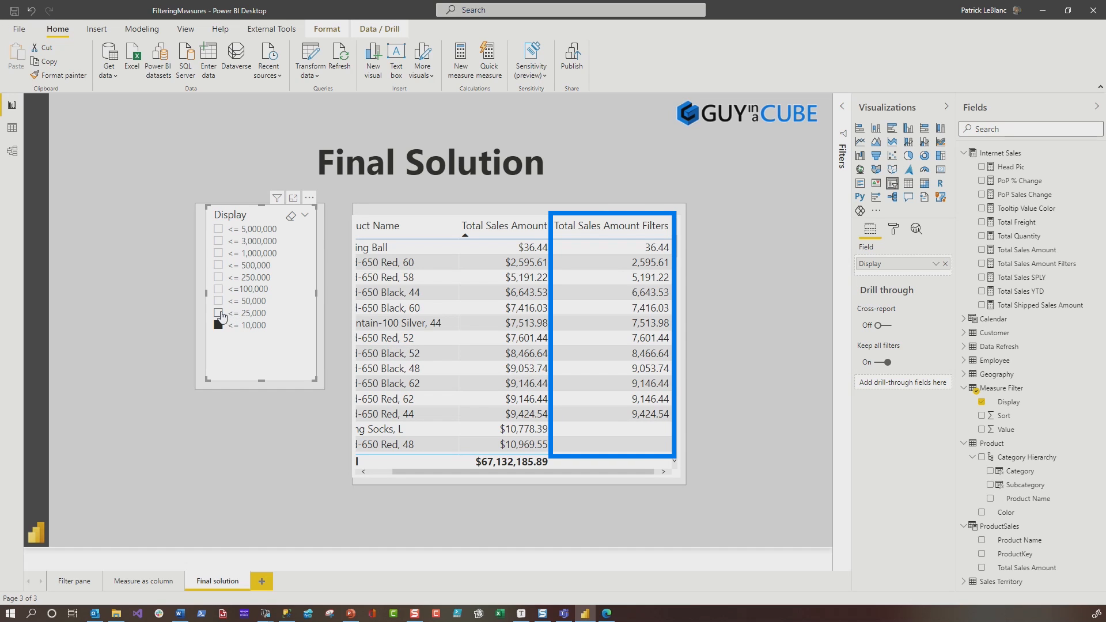
# Try the <= 25,000 slicer threshold, then settle on <= 250,000 with Total Sales Amount Filters sorted descending
pyautogui.click(219, 312)
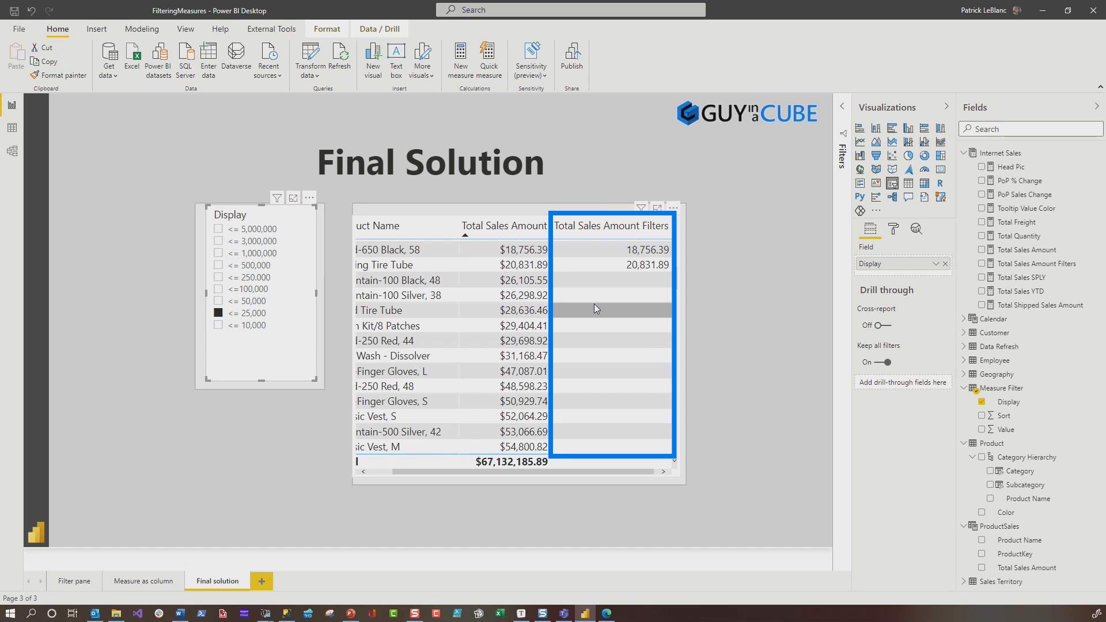
pyautogui.click(767, 344)
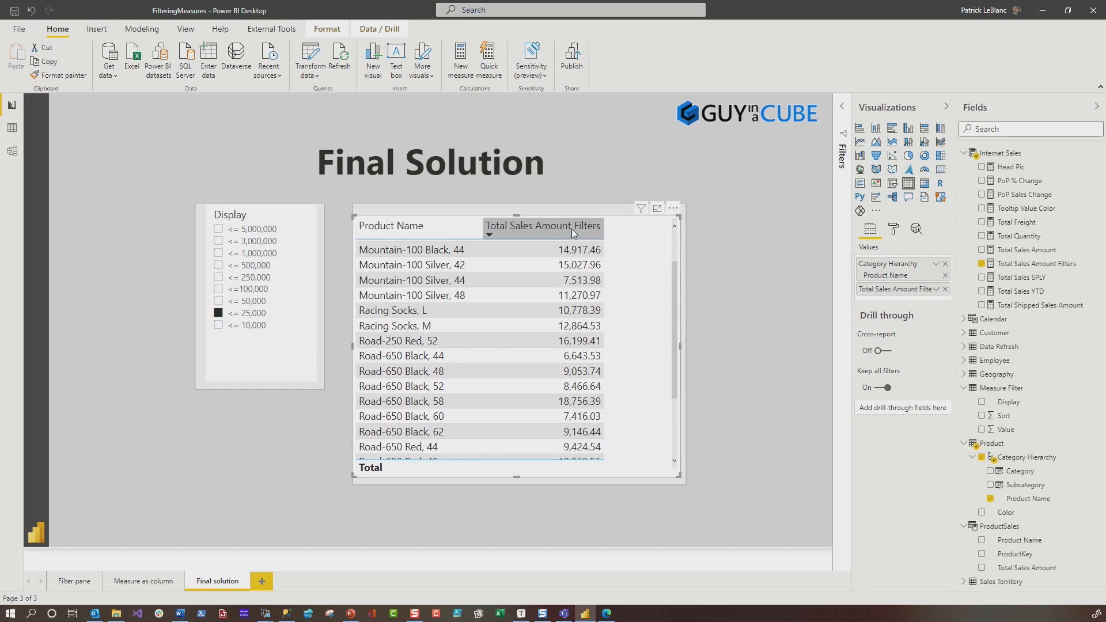
pyautogui.click(542, 225)
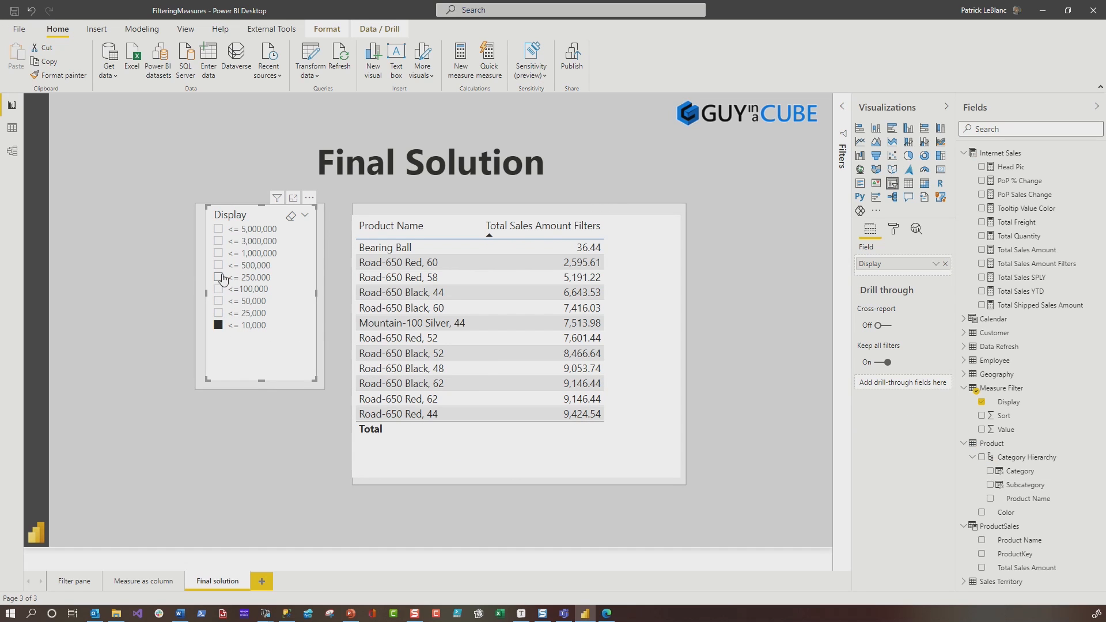
pyautogui.click(217, 277)
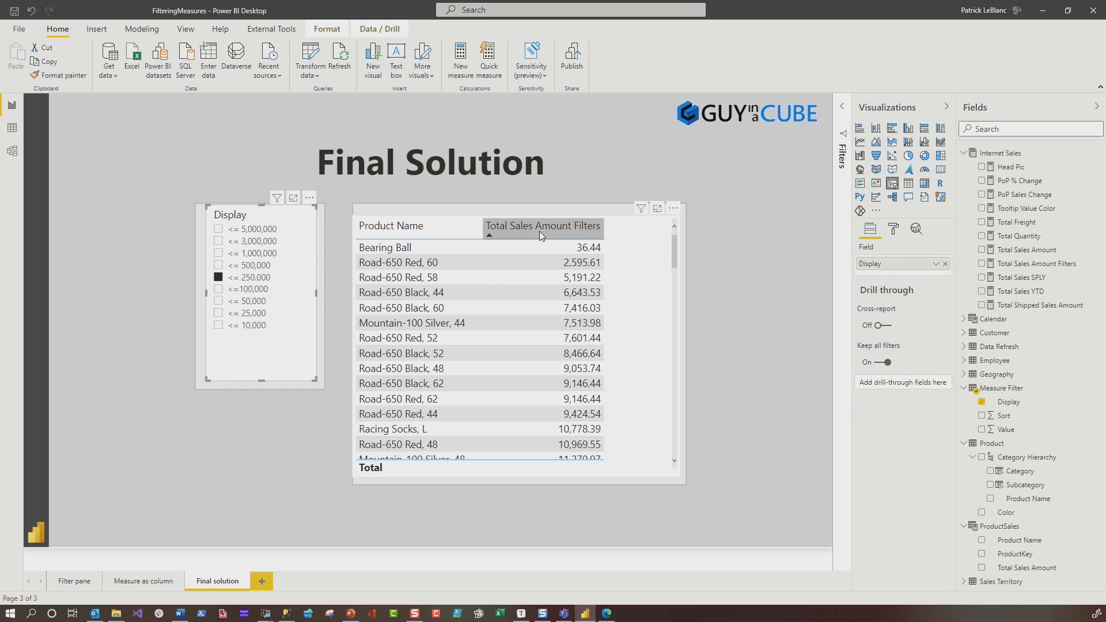
pyautogui.click(543, 226)
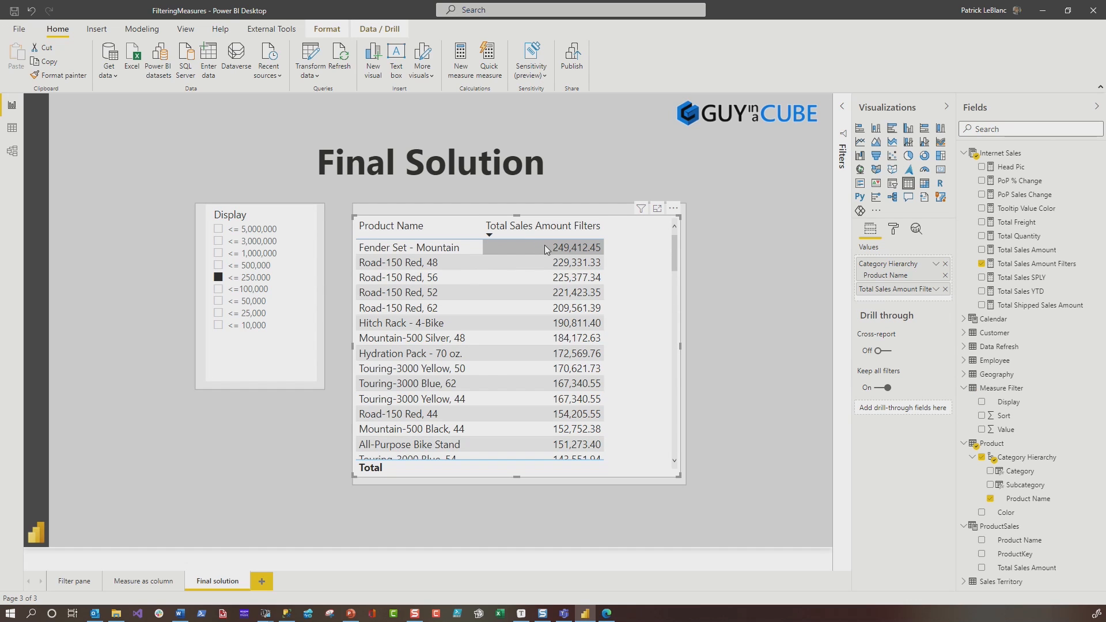